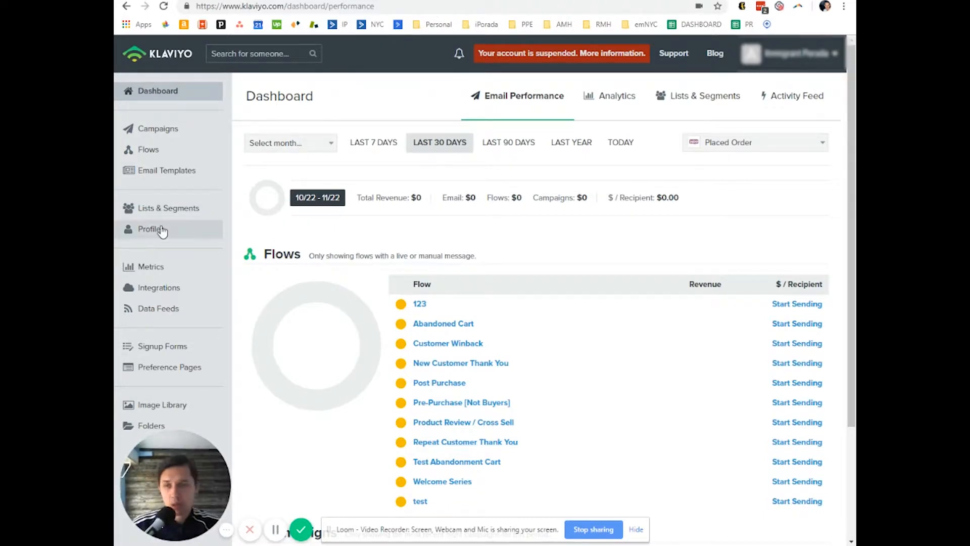
{"action": "left_click", "coordinate": [152, 229]}
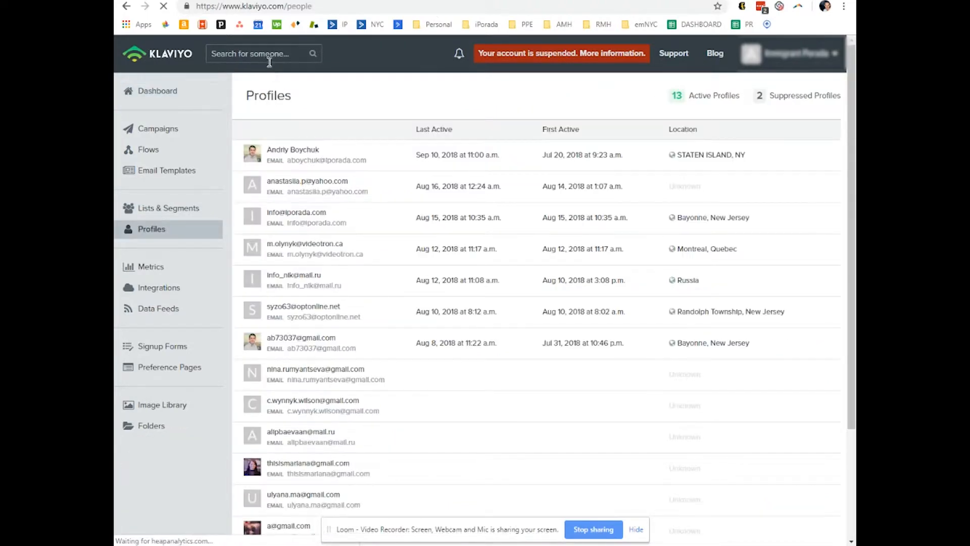
{"action": "type", "text": "ANdriy"}
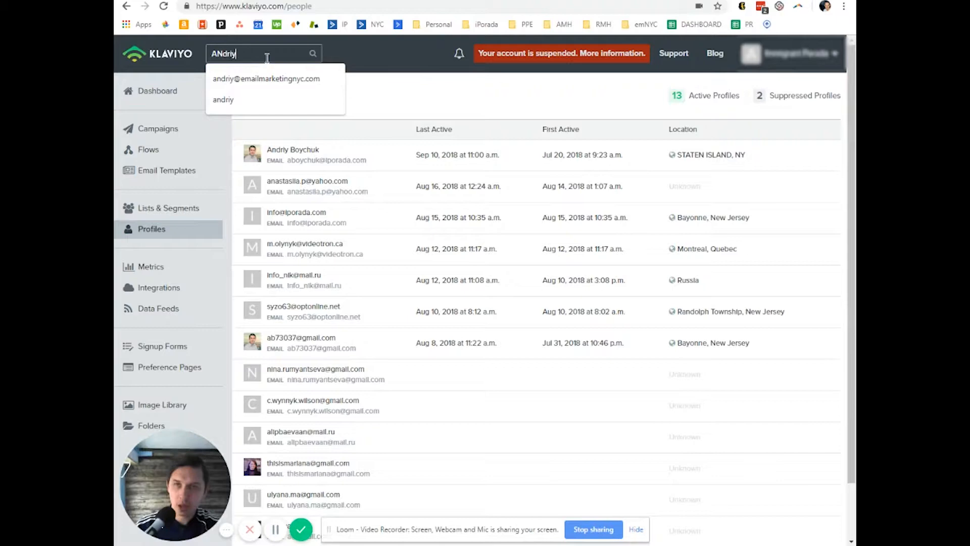
{"action": "left_click", "coordinate": [222, 99]}
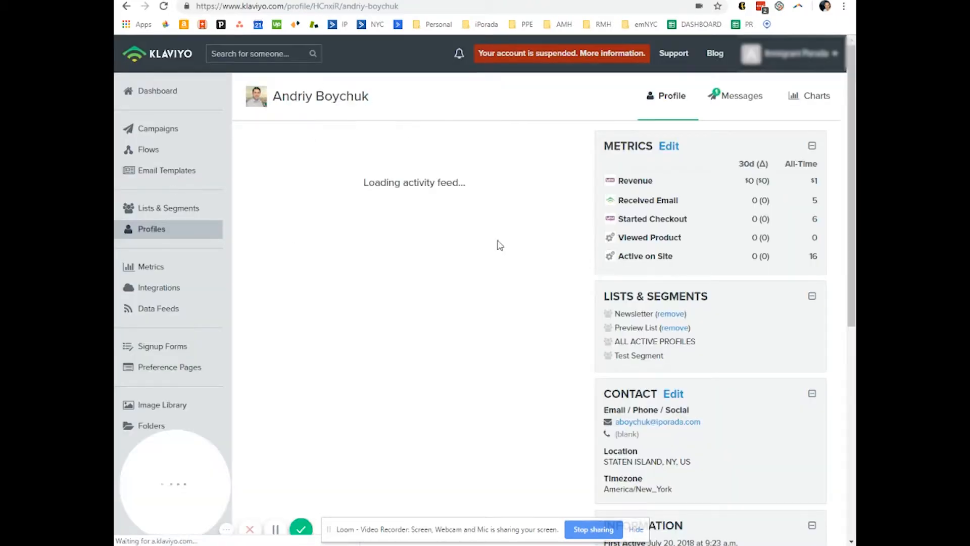
{"action": "scroll", "scroll_direction": "down", "scroll_amount": 3}
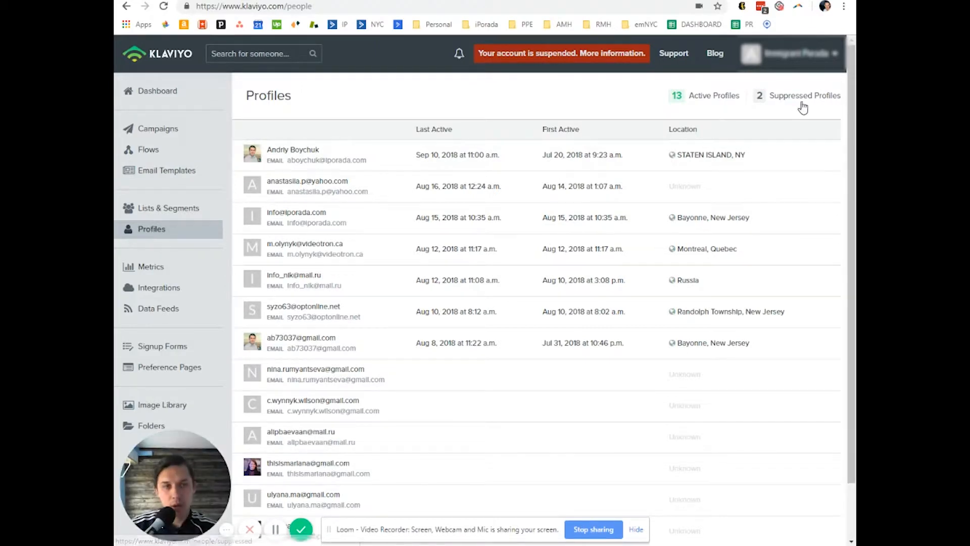
{"action": "left_click", "coordinate": [804, 95]}
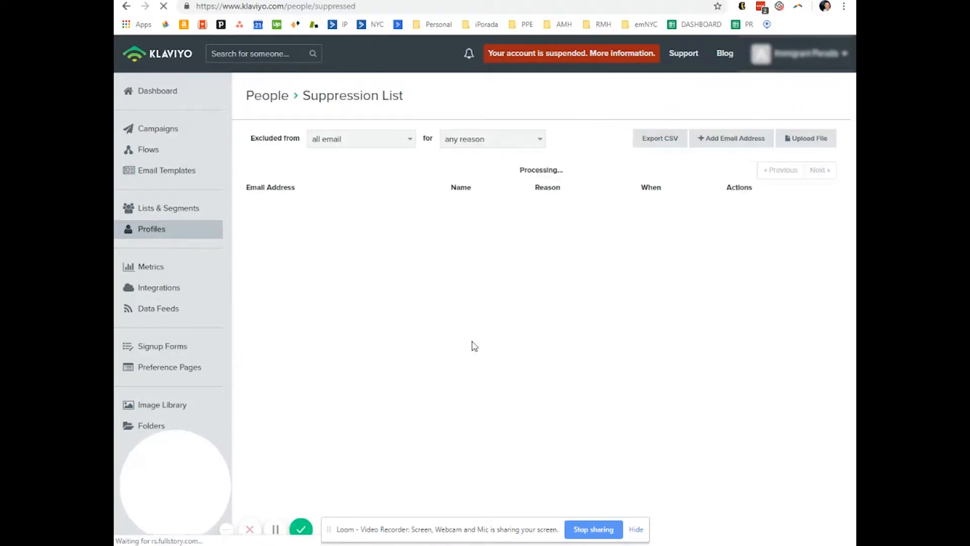
{"action": "left_click", "coordinate": [730, 138]}
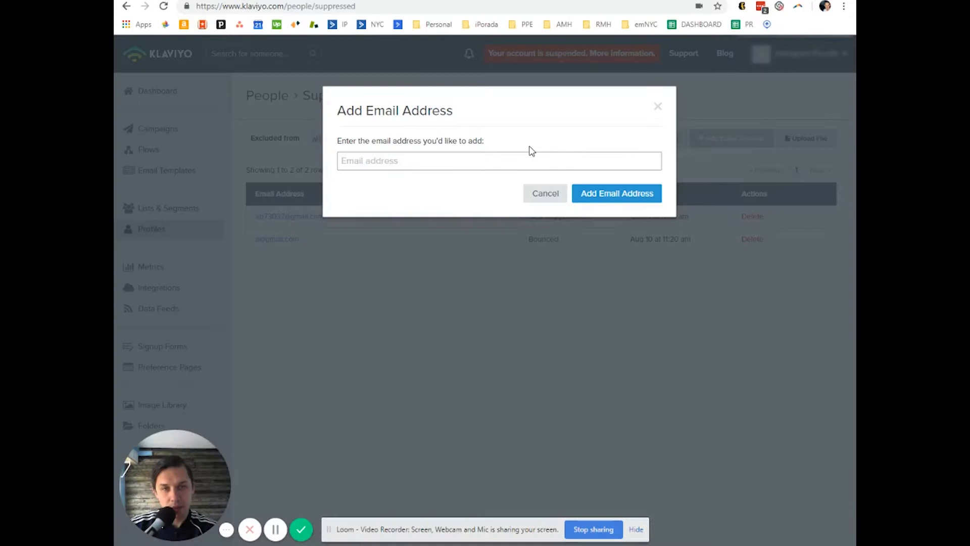
{"action": "left_click", "coordinate": [617, 193]}
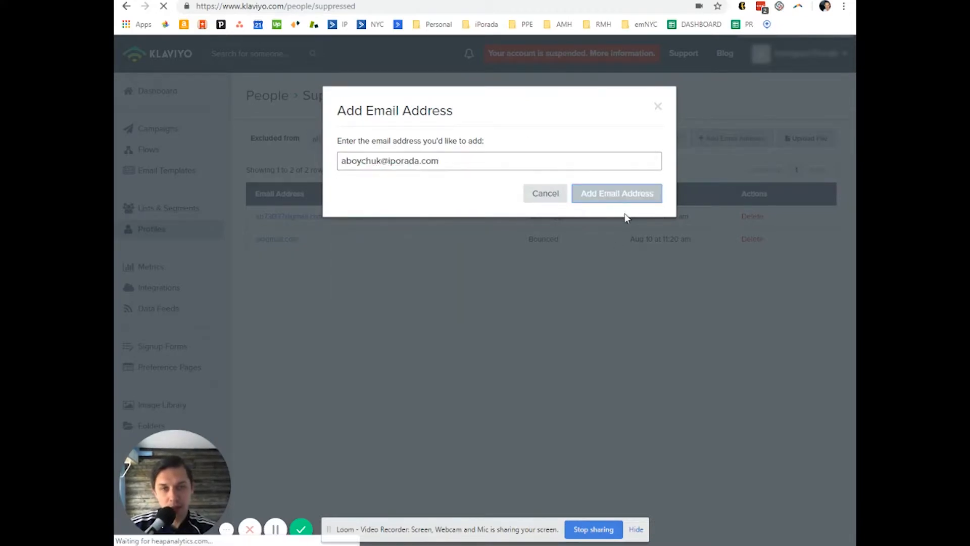
{"action": "left_click", "coordinate": [616, 193]}
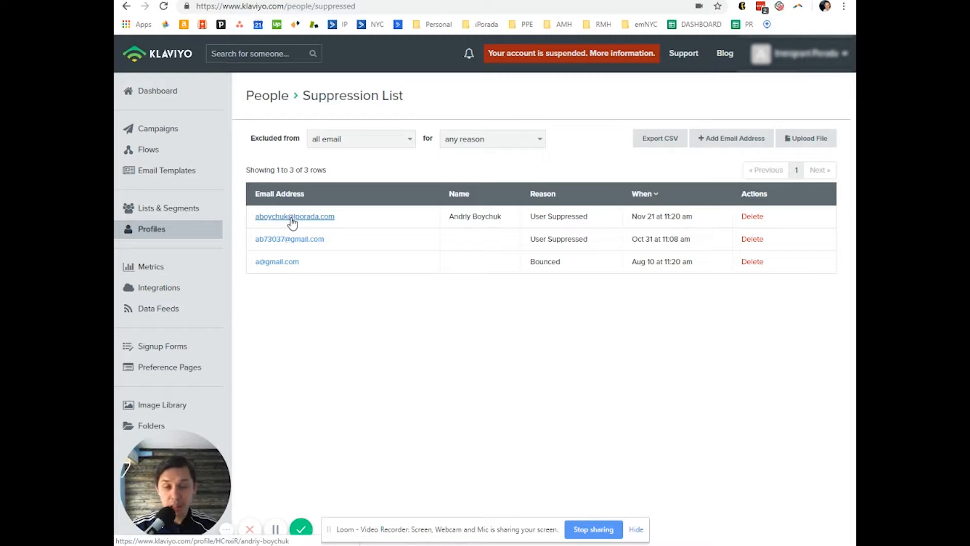
{"action": "left_click", "coordinate": [295, 216]}
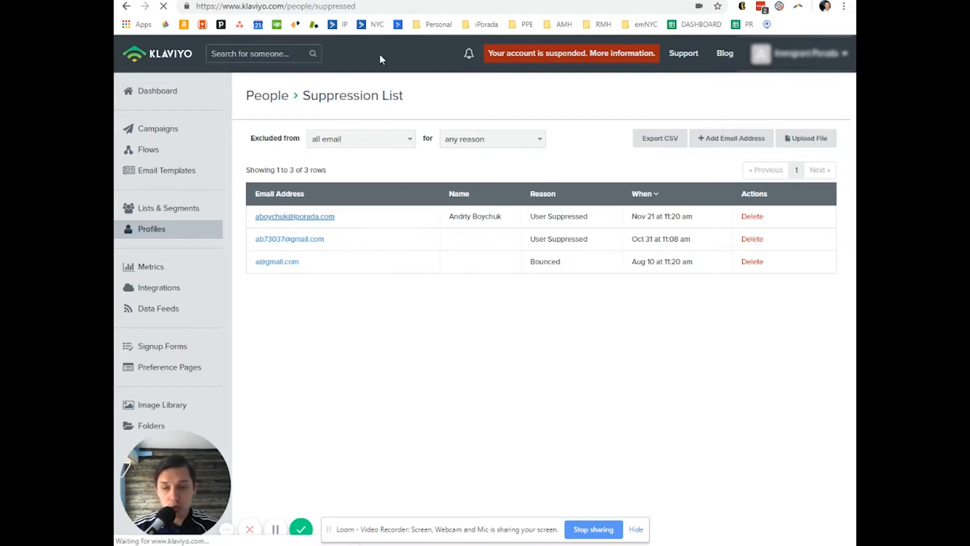
{"action": "mouse_move", "coordinate": [174, 258]}
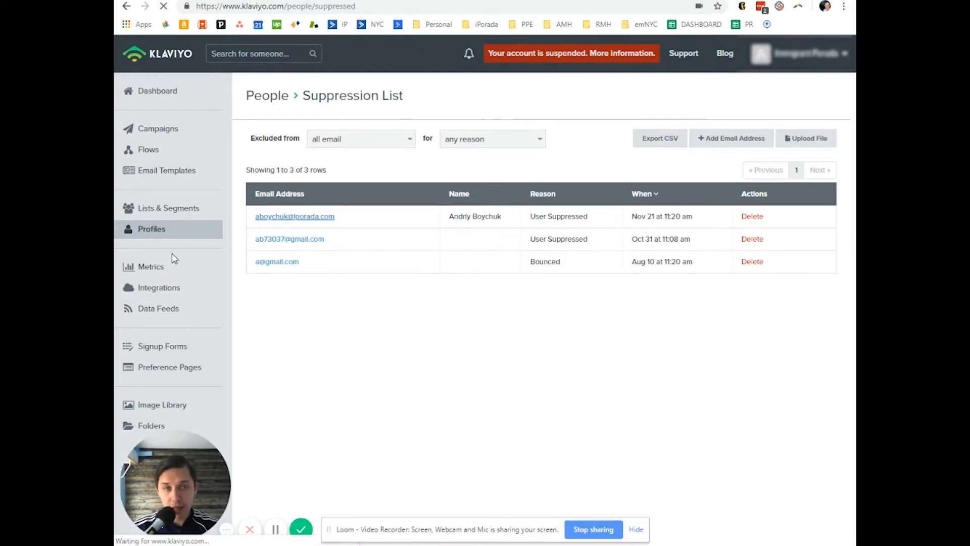
{"action": "left_click", "coordinate": [294, 216]}
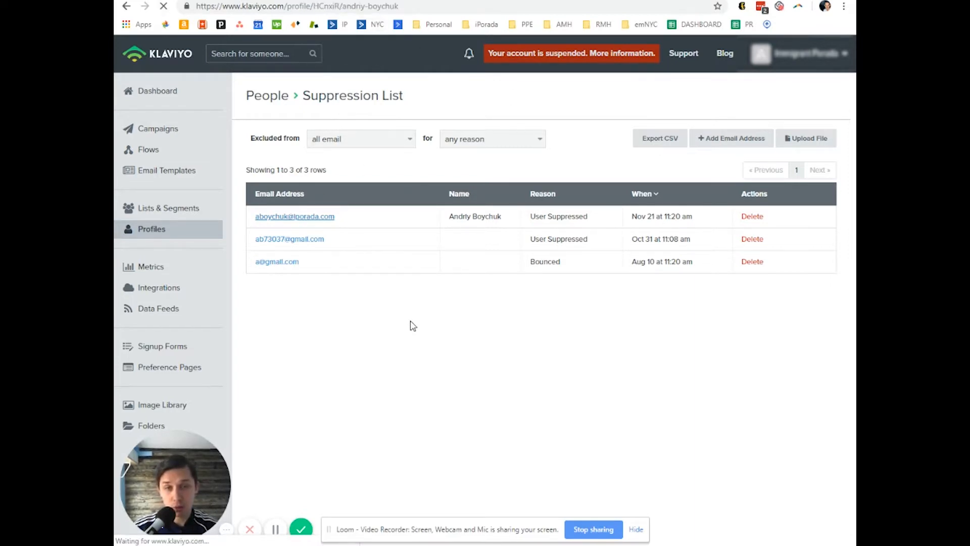
{"action": "left_click", "coordinate": [294, 216]}
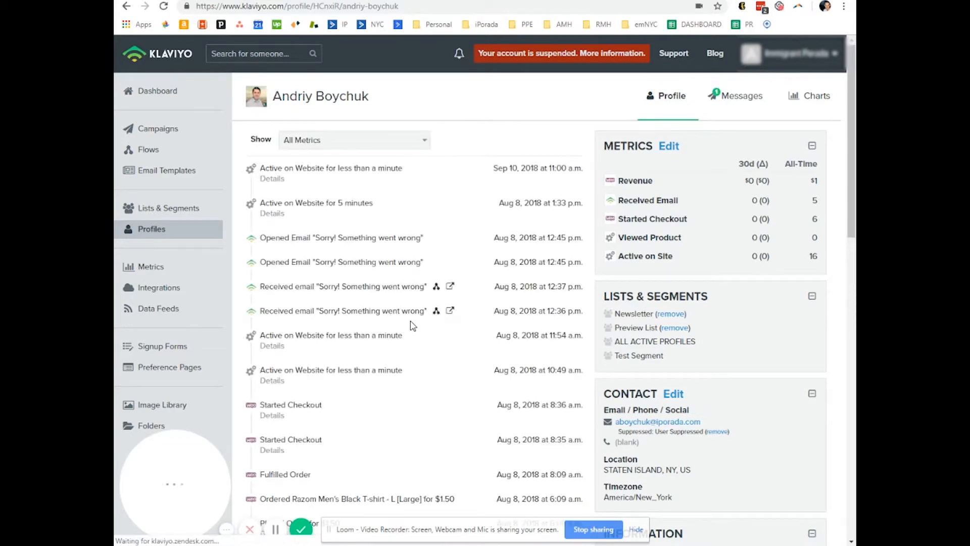
{"action": "scroll", "scroll_direction": "down", "scroll_amount": 3}
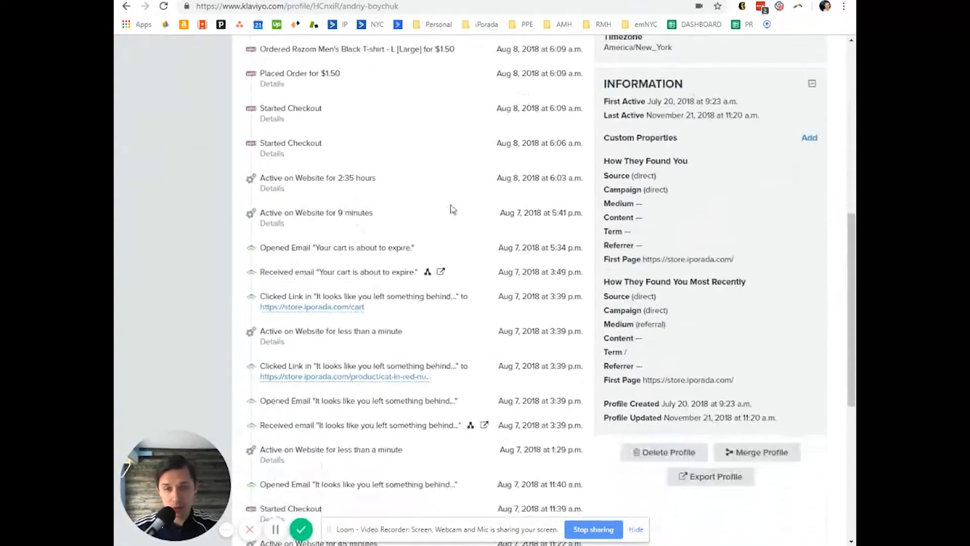
{"action": "scroll", "scroll_direction": "down", "scroll_amount": 3}
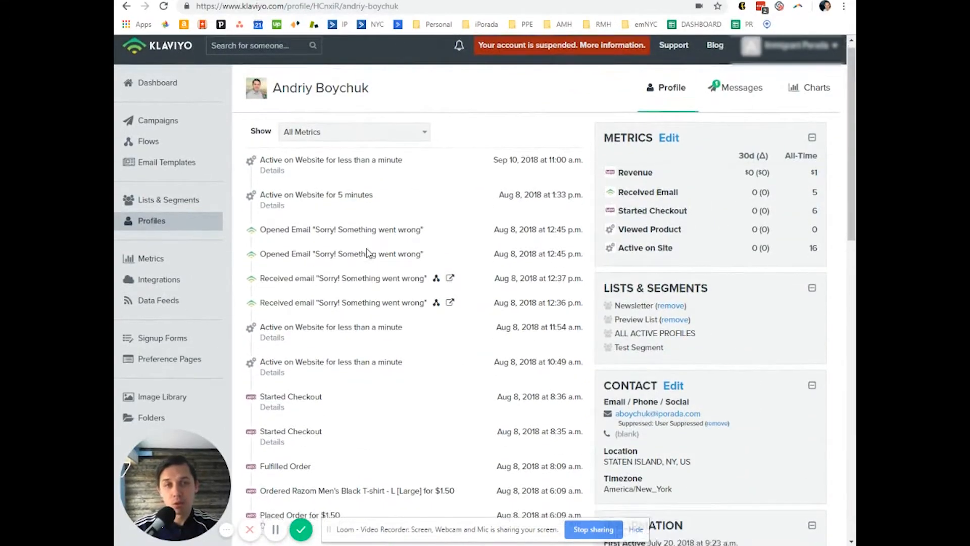
{"action": "scroll", "scroll_direction": "down", "scroll_amount": 3}
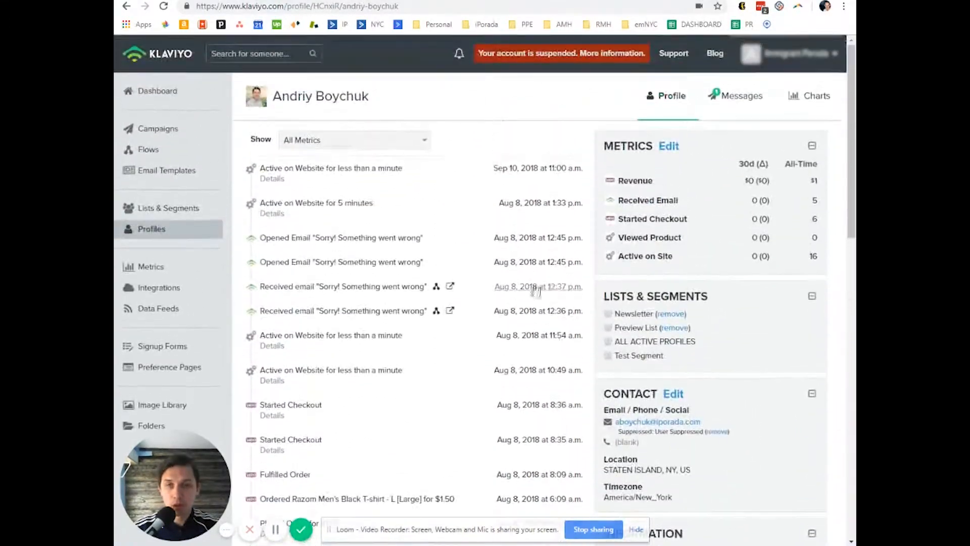